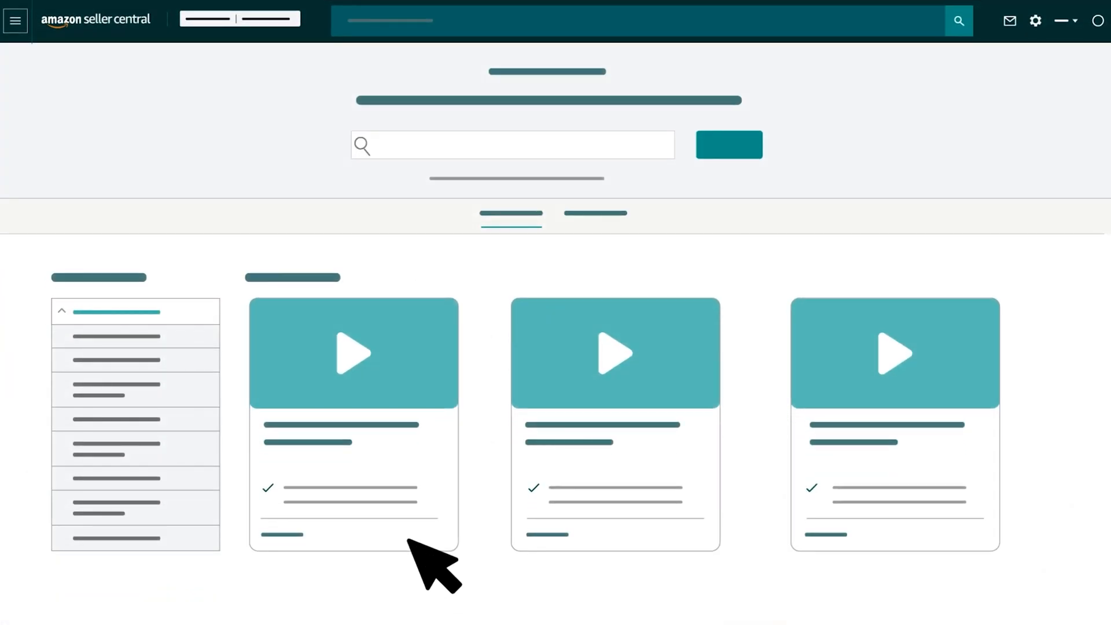
mouse_move(500, 489)
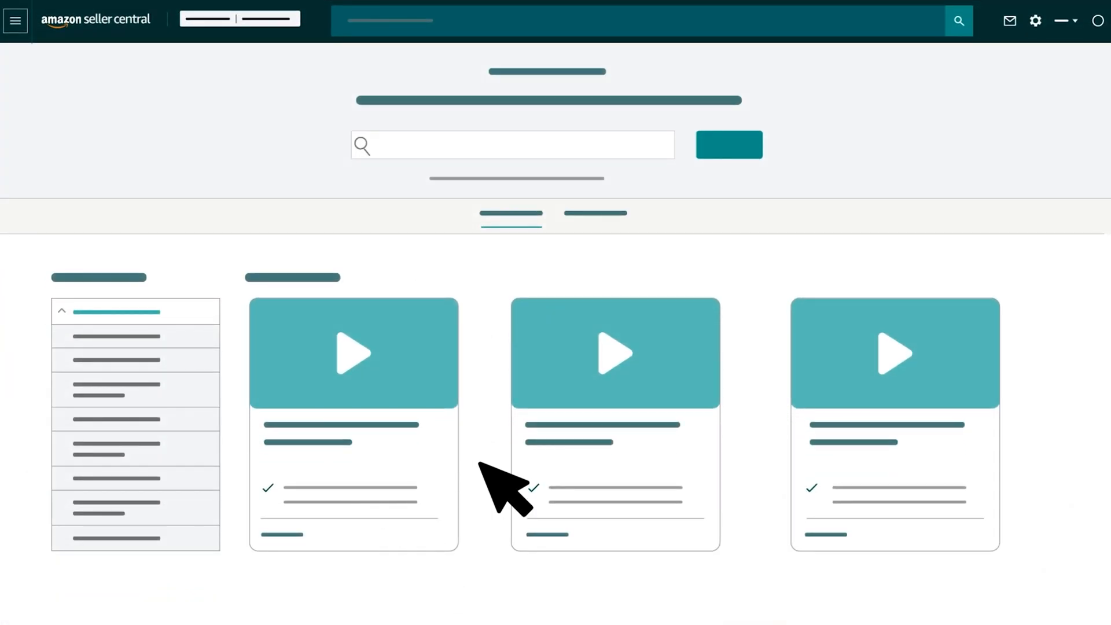
mouse_move(821, 503)
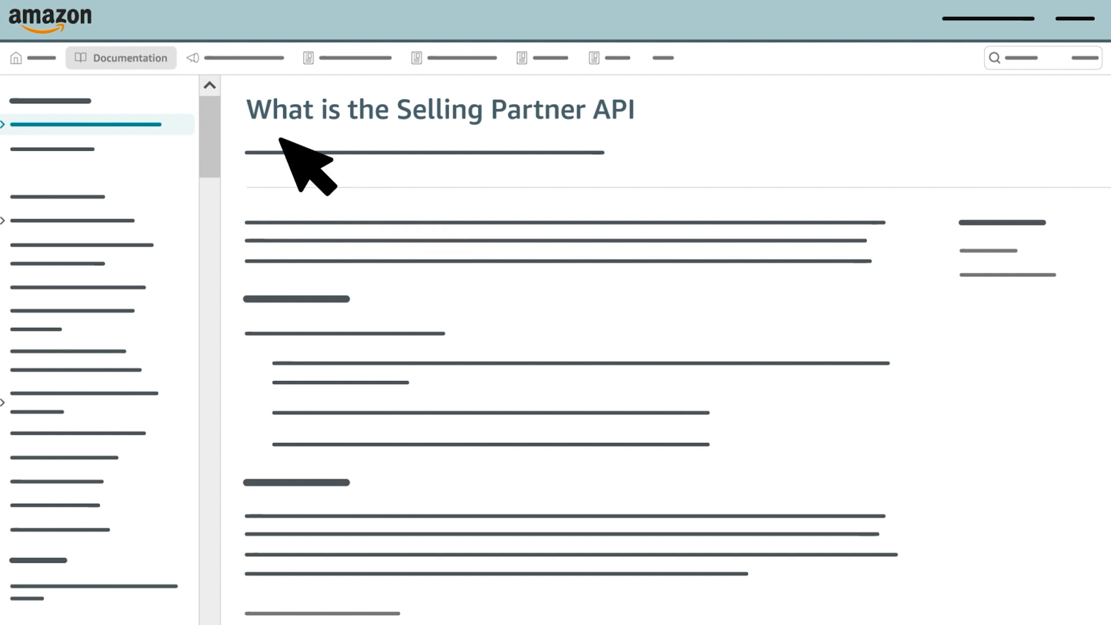
mouse_move(686, 152)
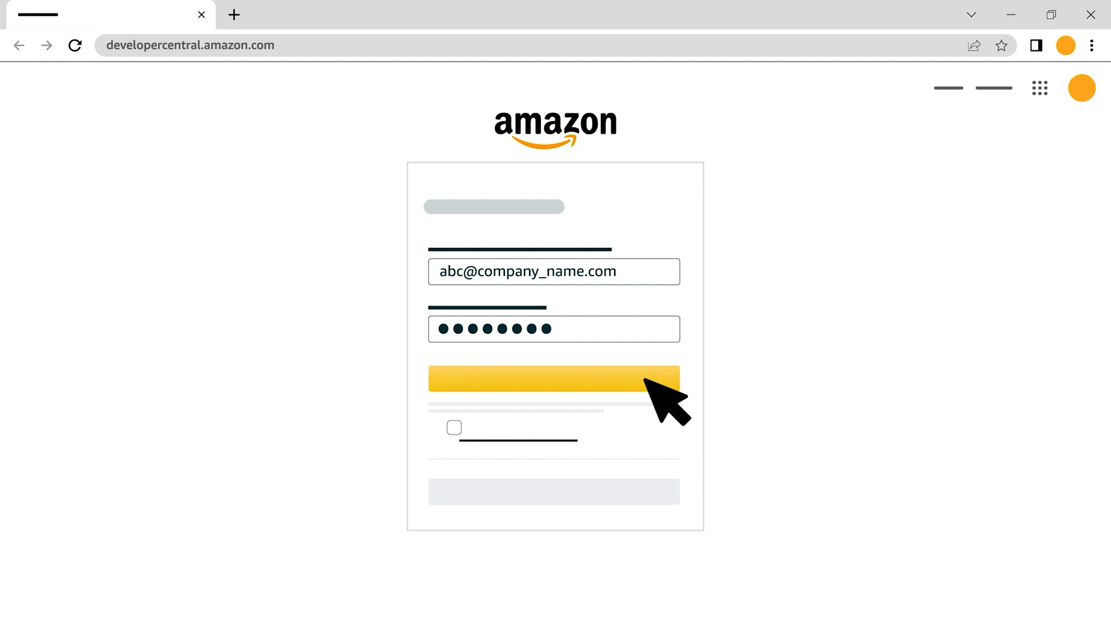
Step: Sign in to Developer Central to reach the list of registered apps
click(554, 379)
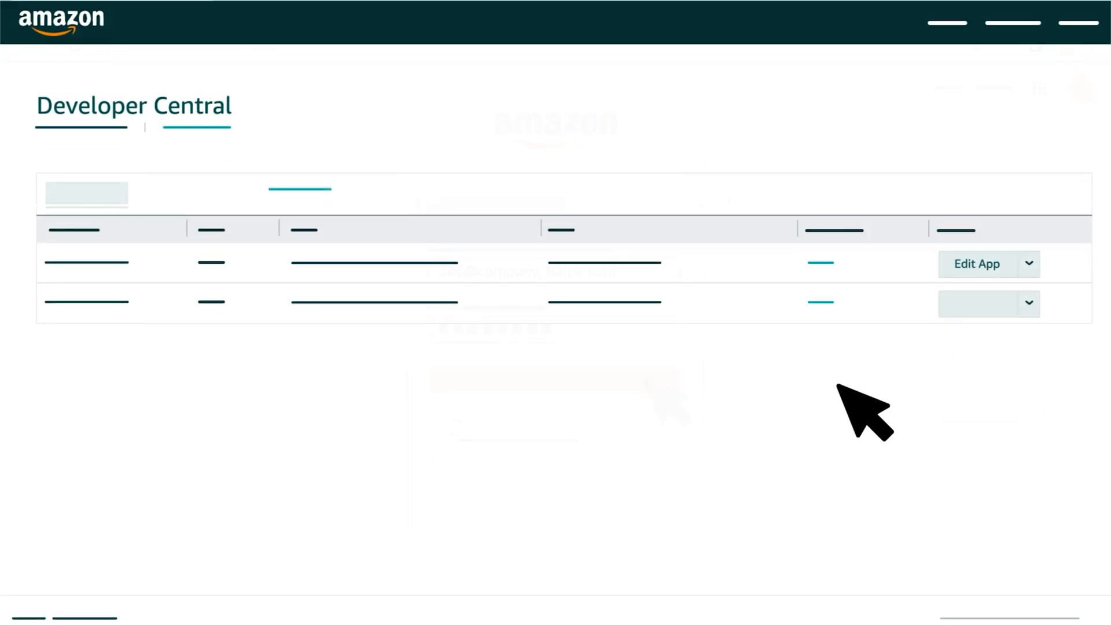
Step: Expand the first app's Edit App dropdown to reveal the Create Listing action
click(1028, 264)
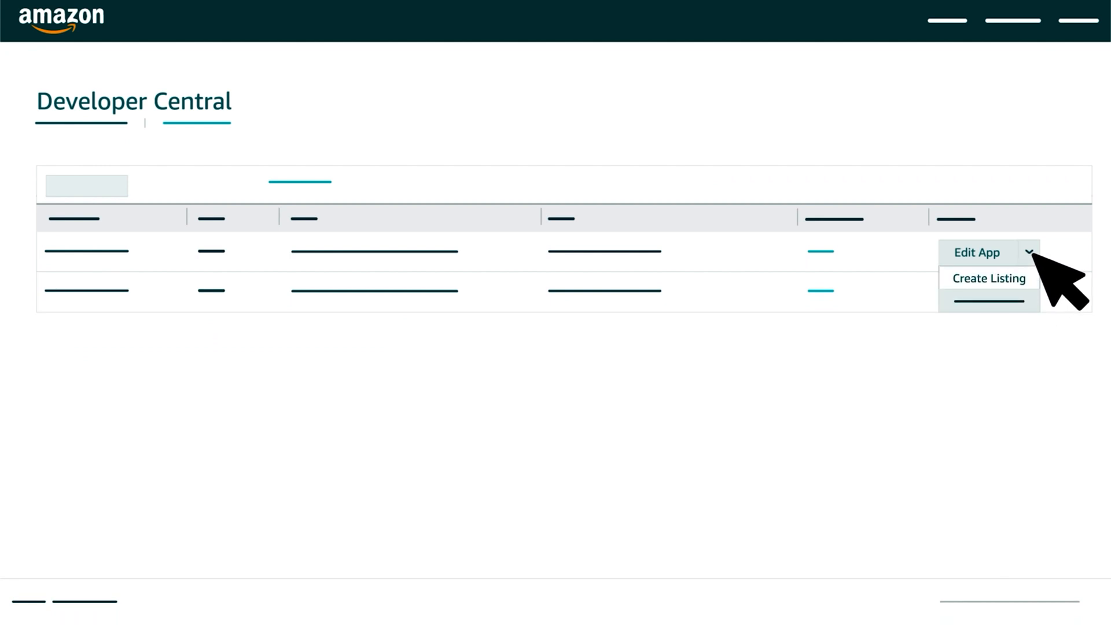
mouse_move(1056, 326)
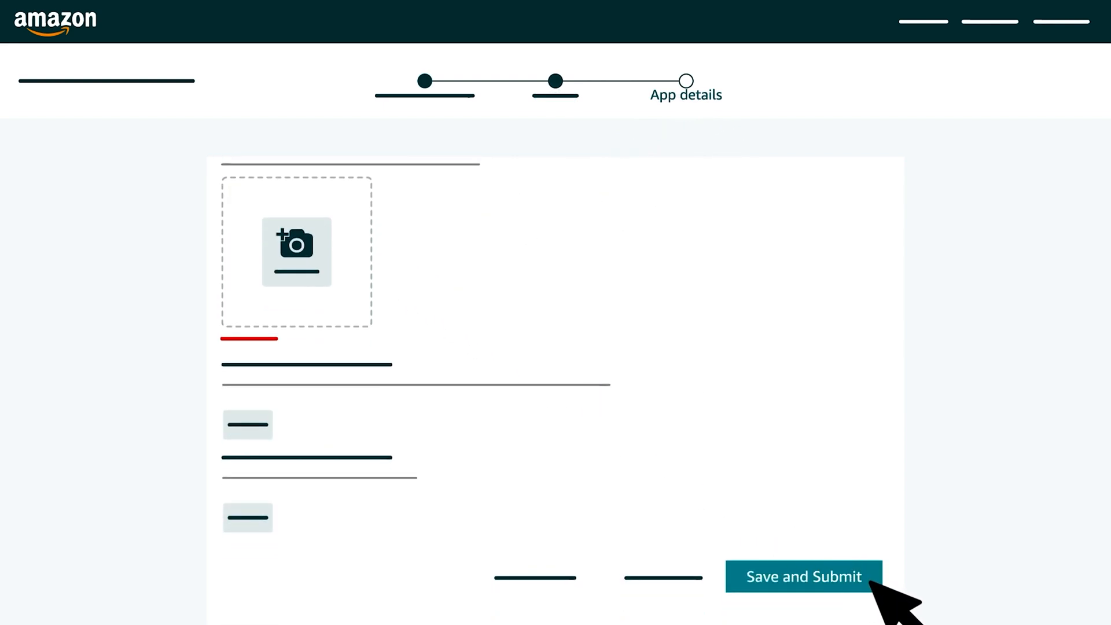
Step: Save and submit the completed App details page of the listing form
click(804, 577)
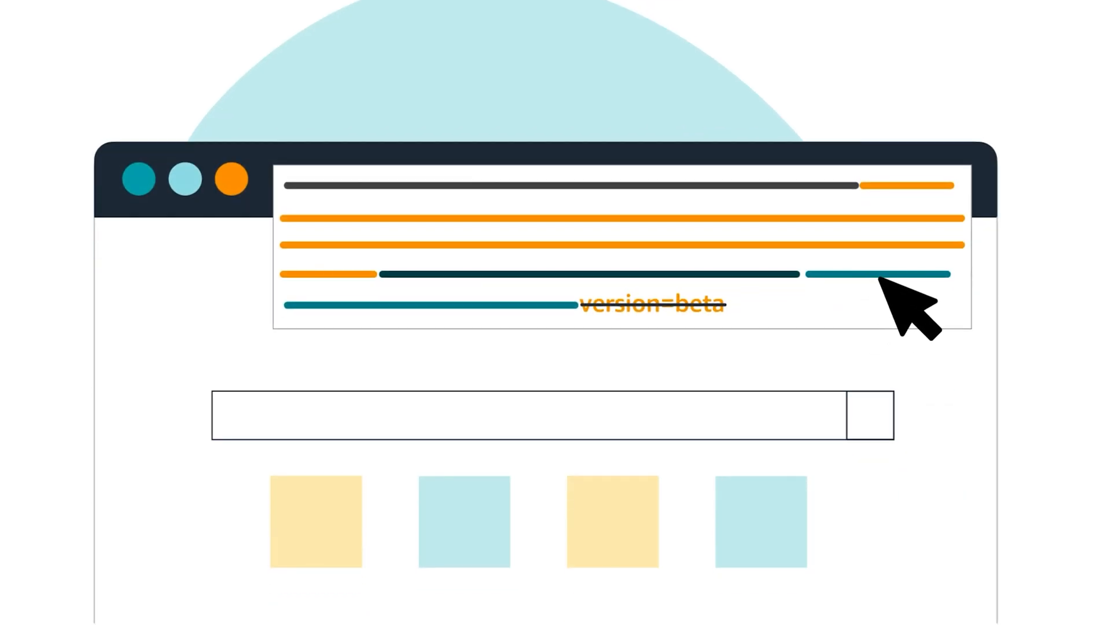
mouse_move(899, 340)
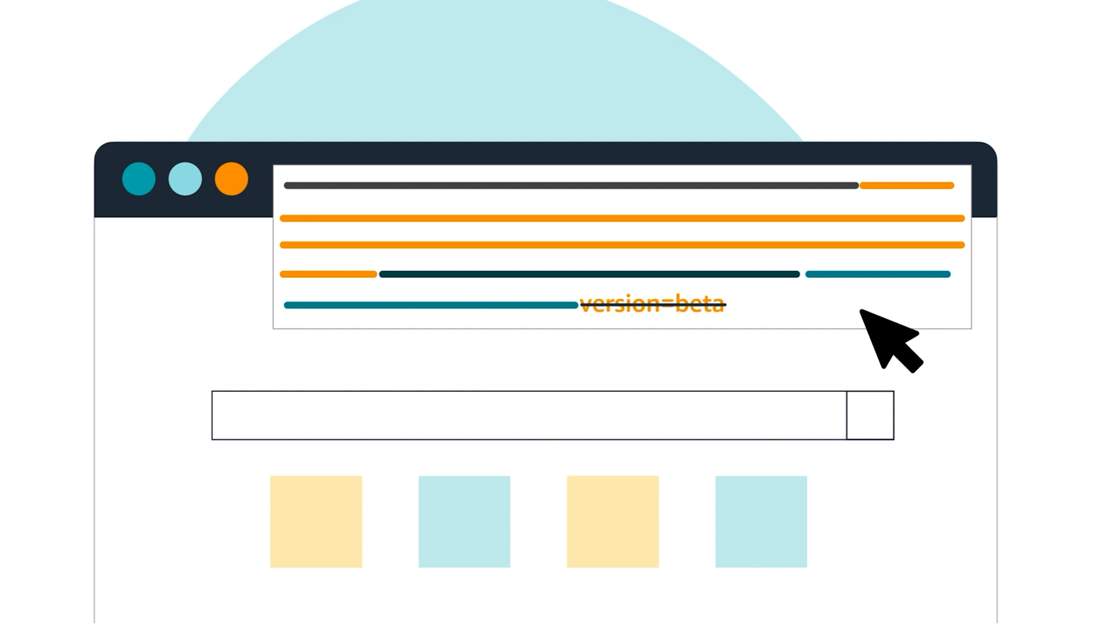